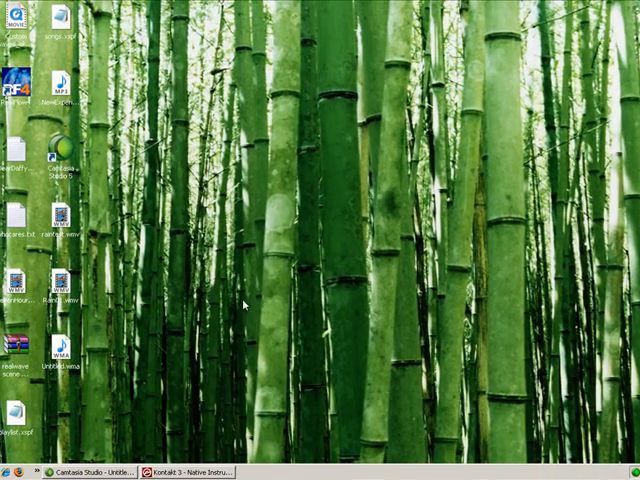
Bring the Kontakt 3 window to the front from the taskbar.
click(200, 468)
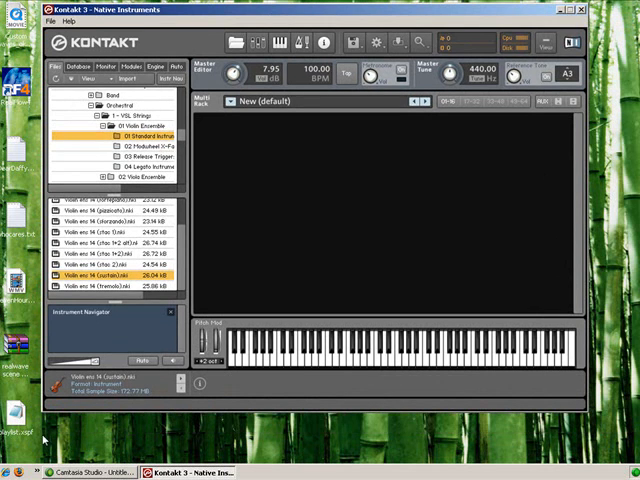
mouse_move(352, 298)
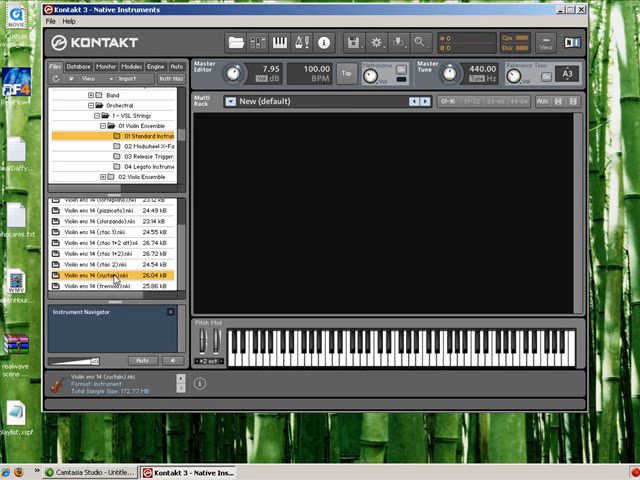
Load the Violin ens 14 (sustain).nki instrument from the library browser.
double_click(112, 276)
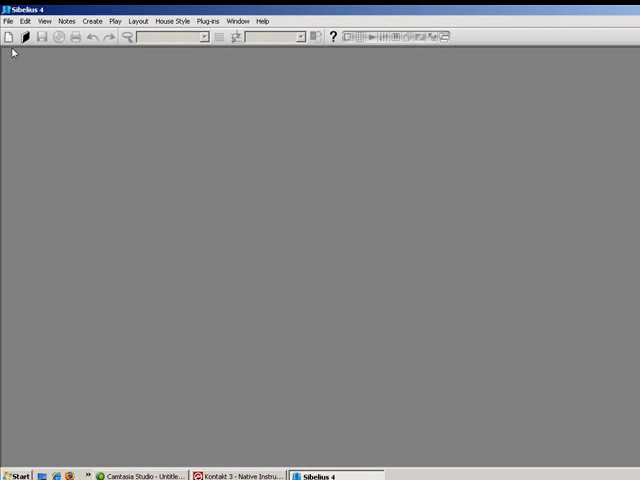
Create a new Sibelius score on Piano manuscript paper.
click(8, 38)
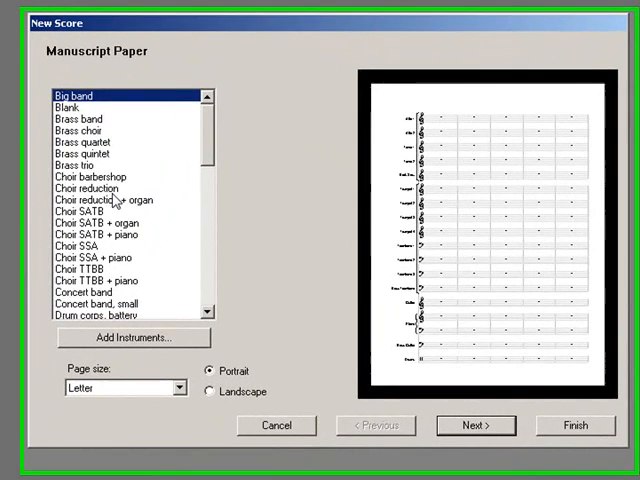
click(76, 208)
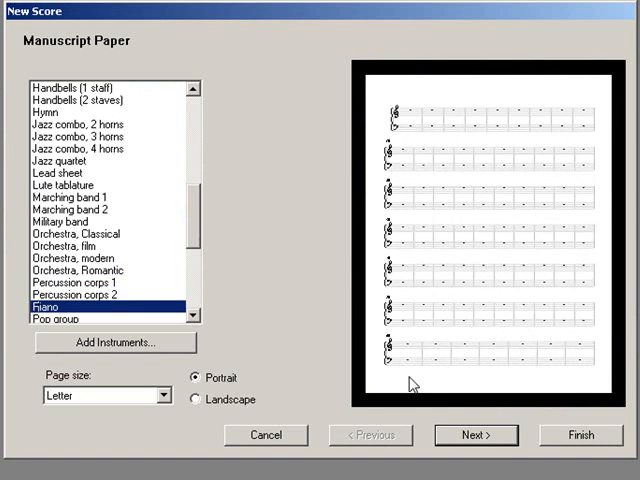
click(578, 434)
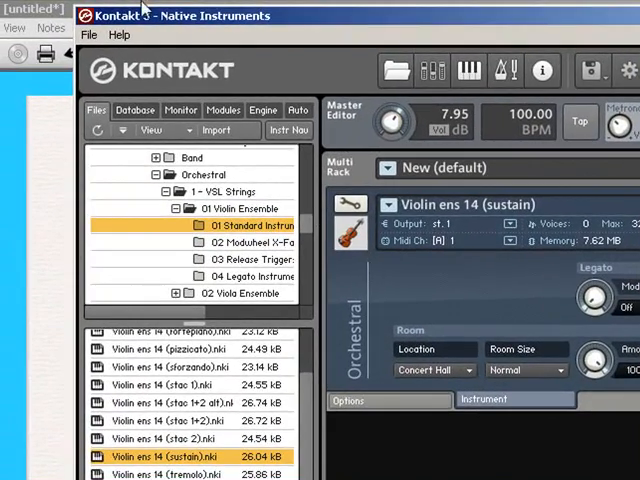
mouse_move(30, 8)
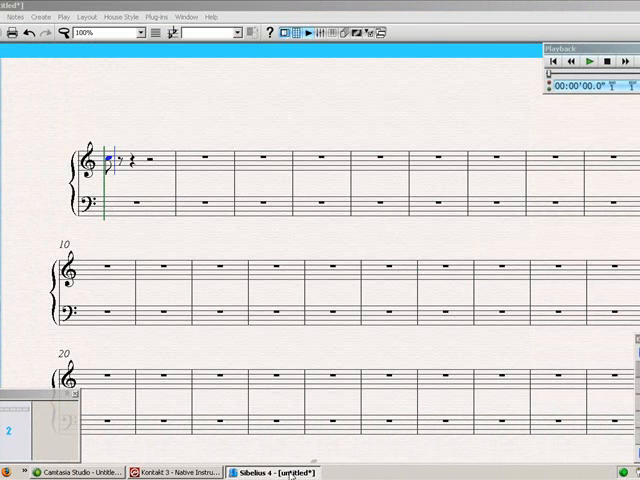
click(176, 468)
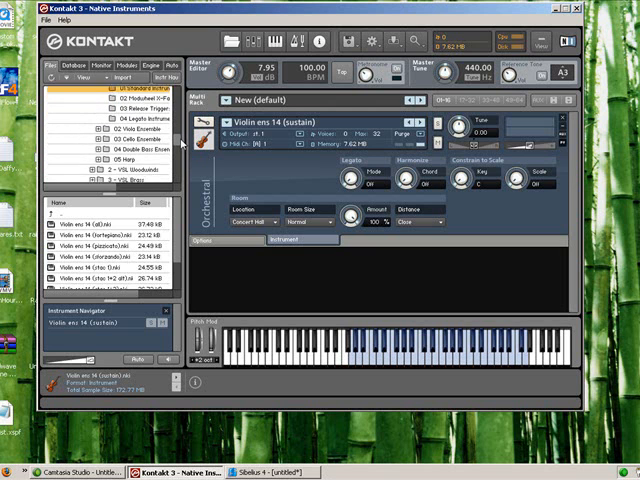
Scroll the Kontakt library browser down through the Orchestral folders.
scroll(down, 3)
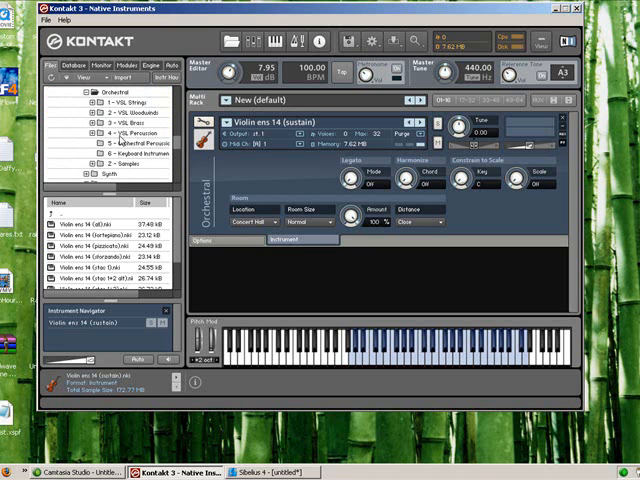
scroll(down, 3)
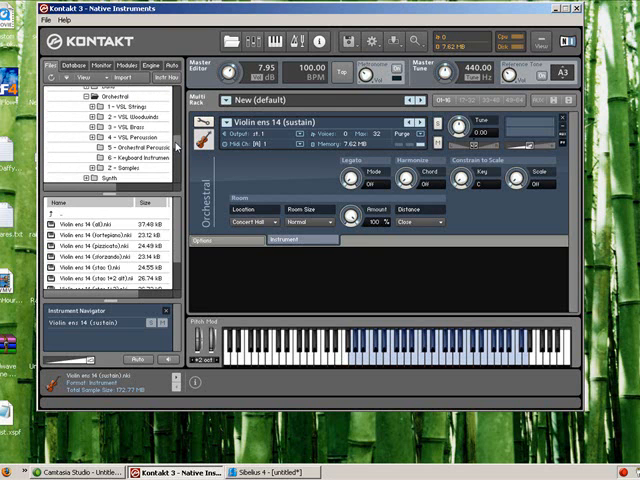
mouse_move(364, 414)
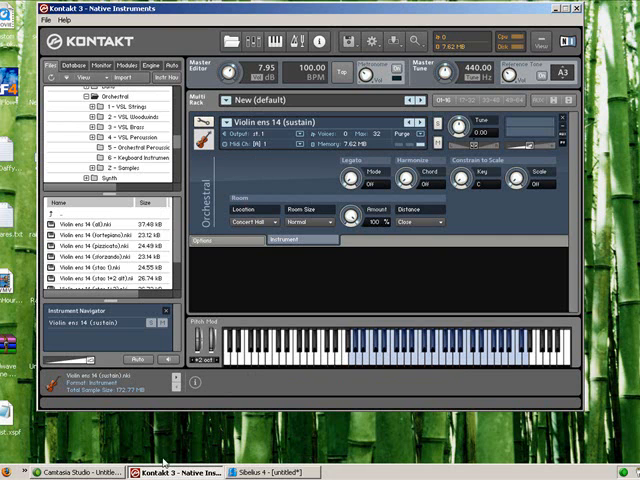
mouse_move(196, 432)
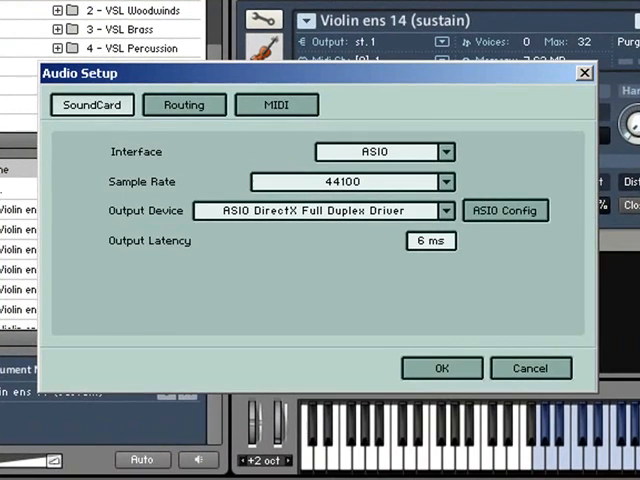
Review the MIDI port settings showing MIDI Yoke 2 on, then cancel the audio setup unchanged.
click(276, 104)
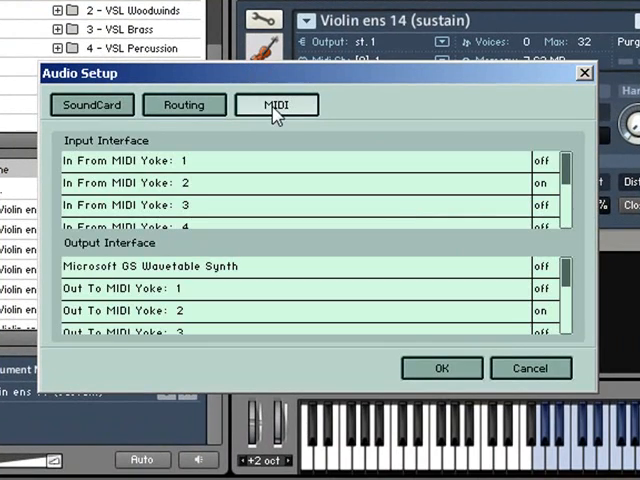
mouse_move(556, 244)
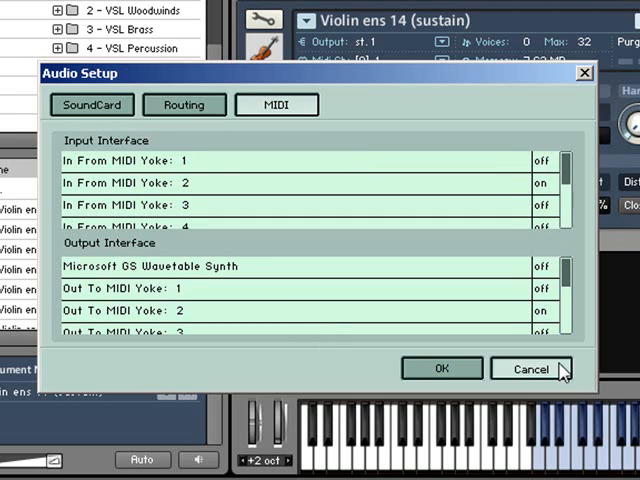
click(534, 368)
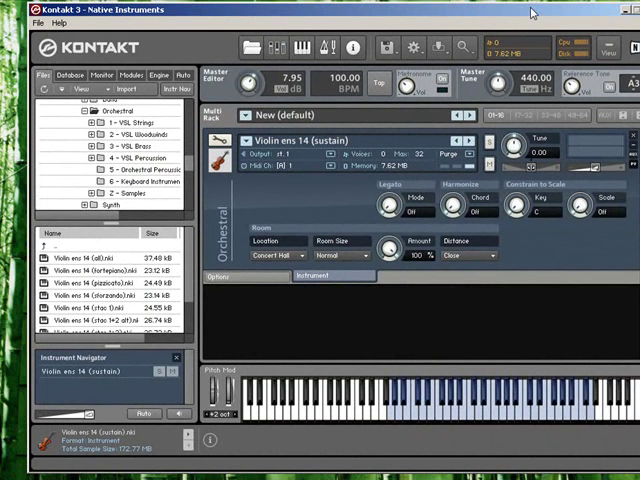
mouse_move(530, 12)
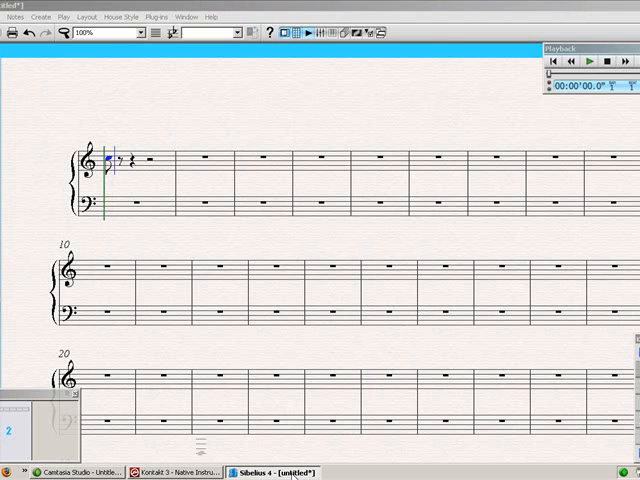
click(180, 468)
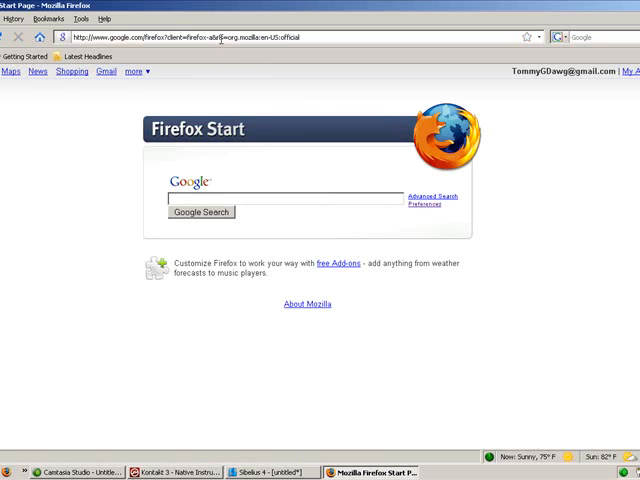
Visit the MIDI-OX site in Firefox and read its MIDI Yoke page.
text(www.midiox.com/)
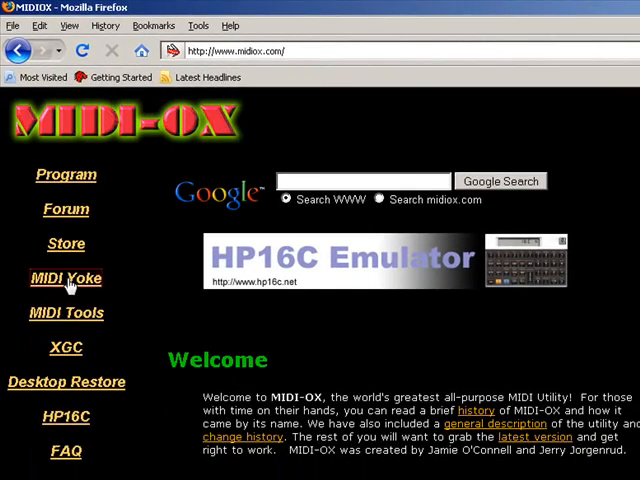
click(64, 278)
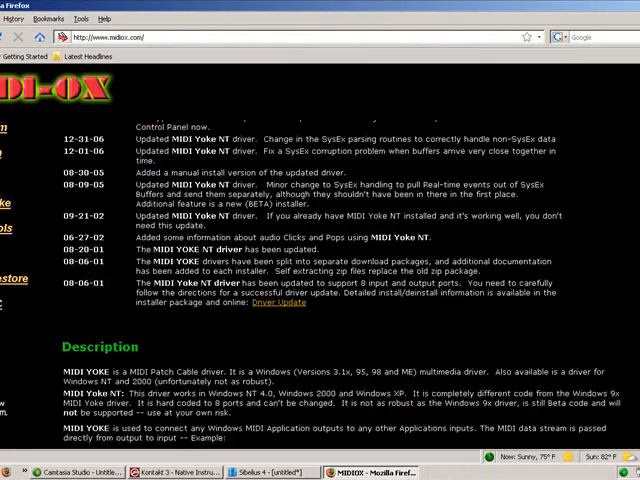
scroll(down, 3)
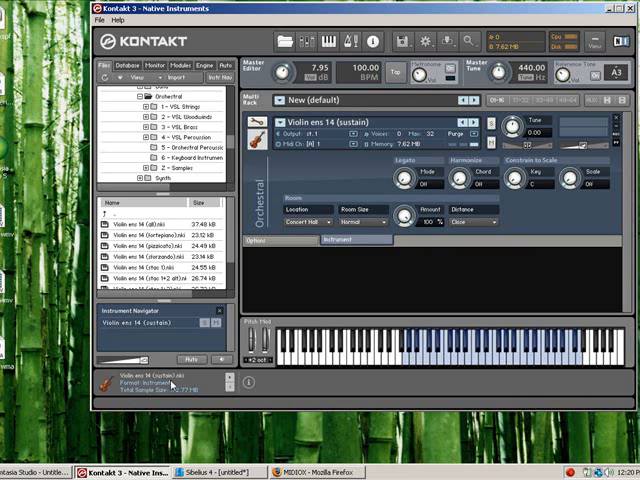
Reopen Kontakt's Audio and MIDI Settings and view the MIDI port settings.
click(100, 20)
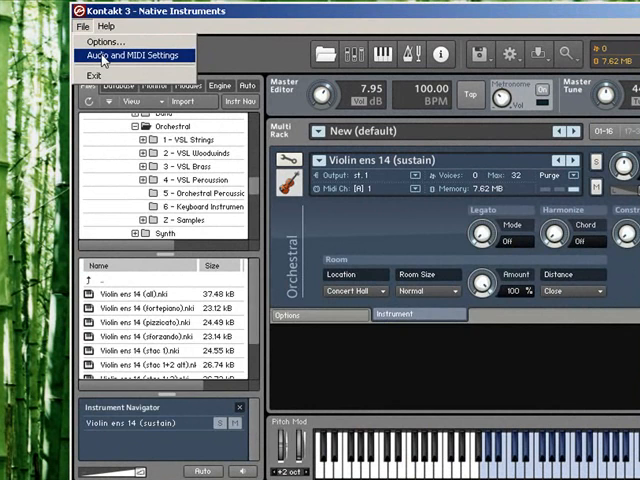
click(130, 48)
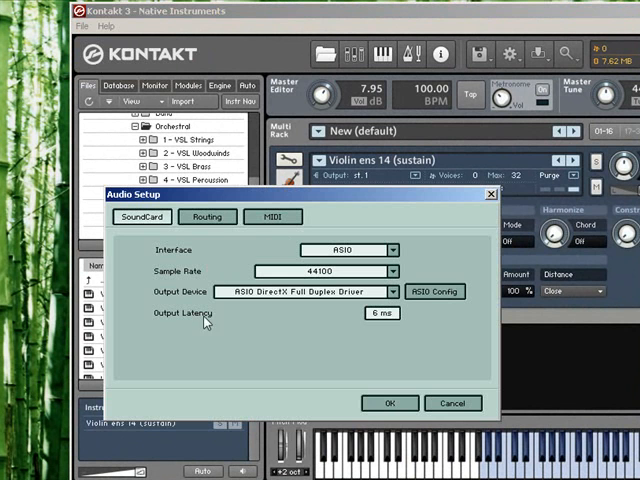
click(272, 216)
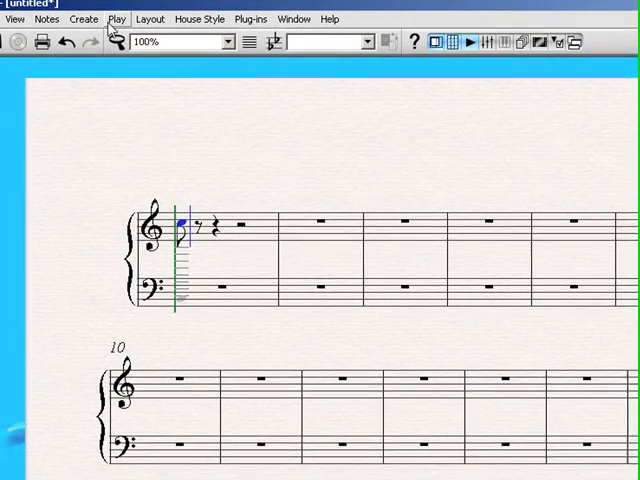
click(116, 18)
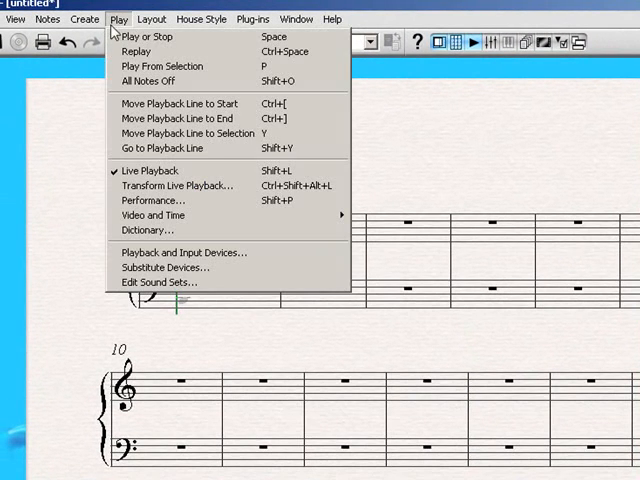
click(184, 252)
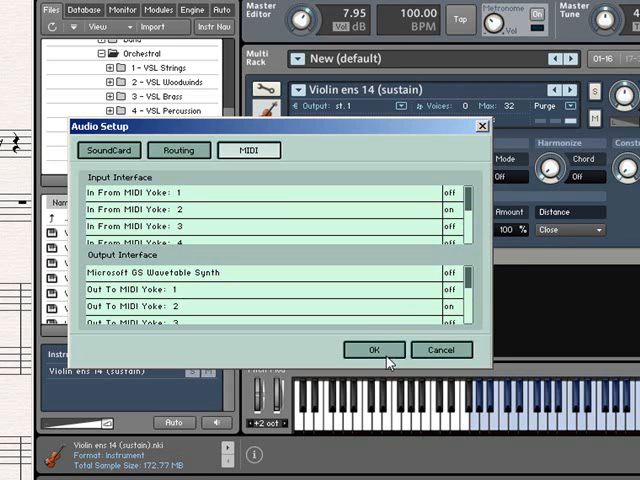
Confirm the MIDI Yoke input ports and close the audio setup with OK.
click(372, 348)
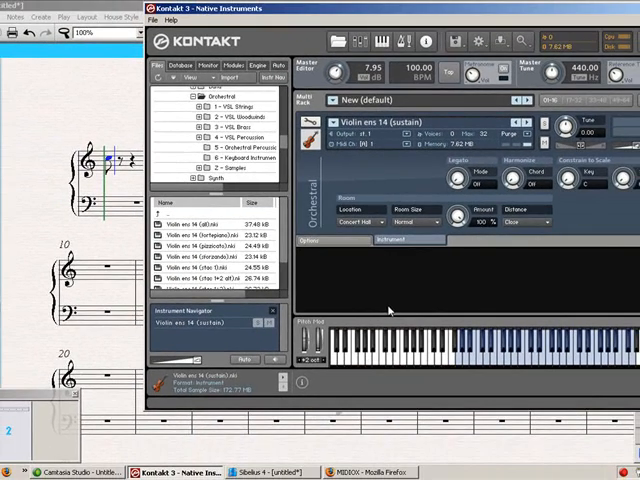
mouse_move(542, 362)
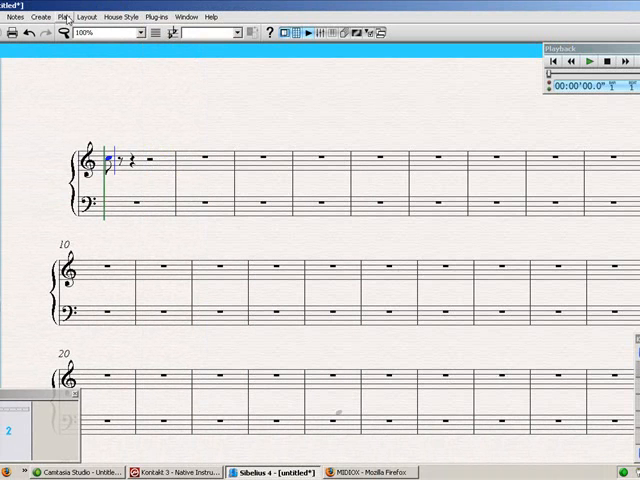
Set Out To MIDI Yoke: 2 as the playback device in Playback and Input Devices.
click(66, 16)
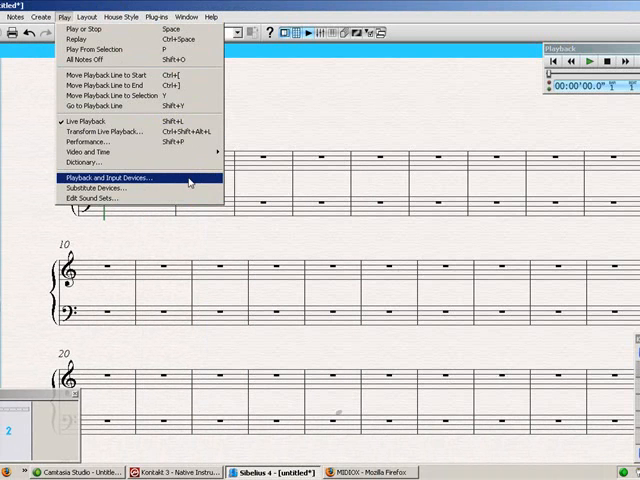
click(110, 176)
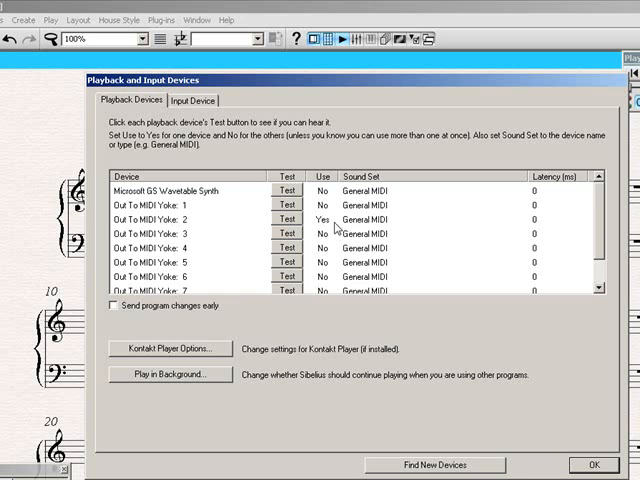
click(322, 218)
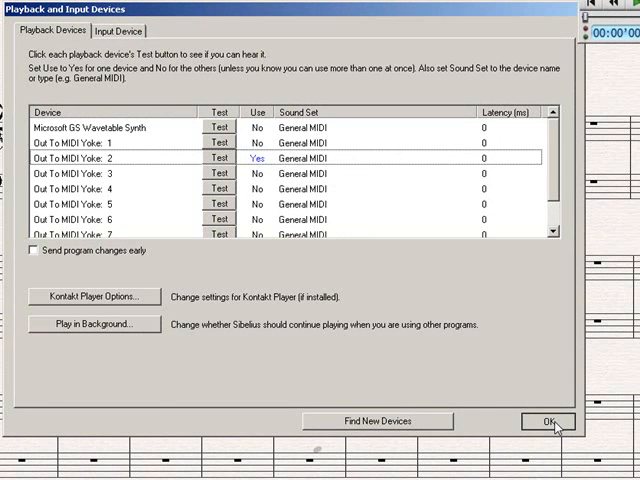
click(540, 420)
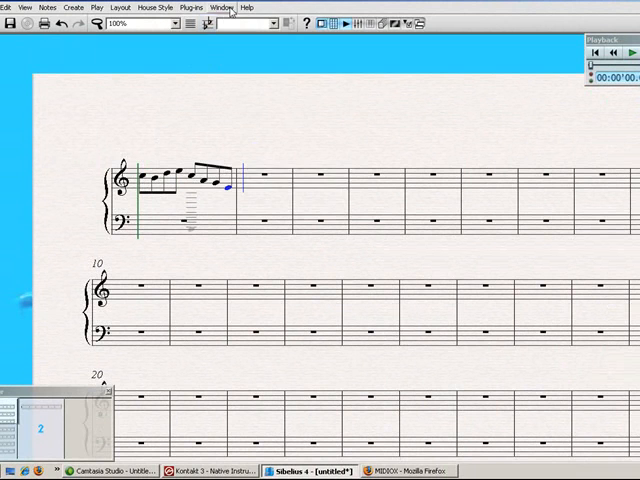
Enter a run of eighth notes in the first bar of the treble staff.
click(230, 8)
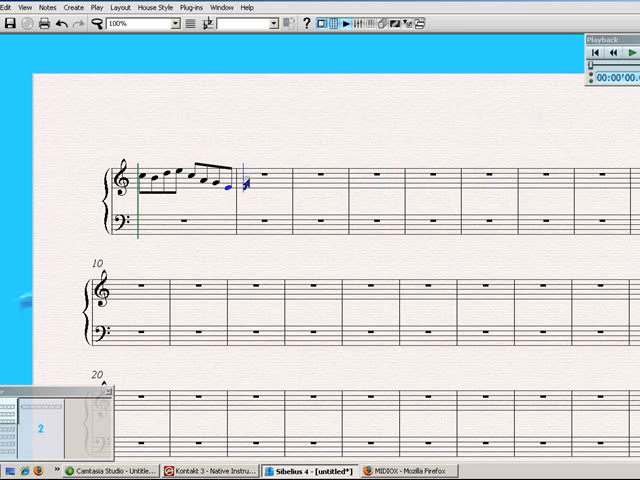
scroll(down, 3)
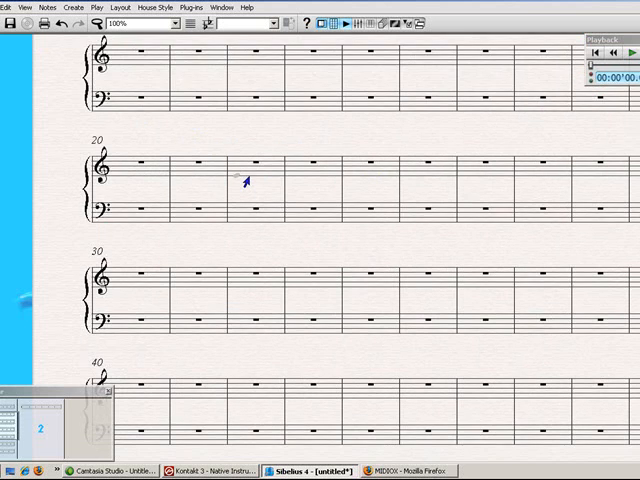